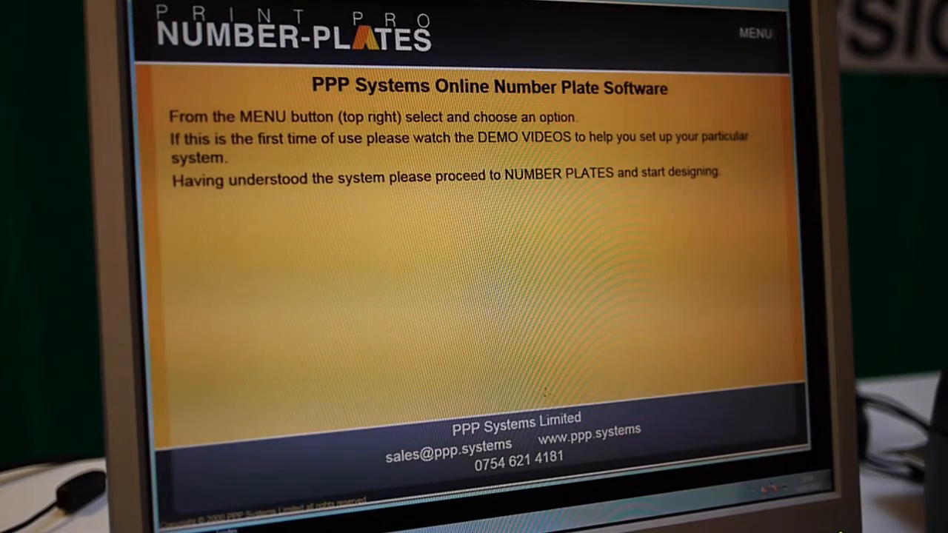
click(755, 32)
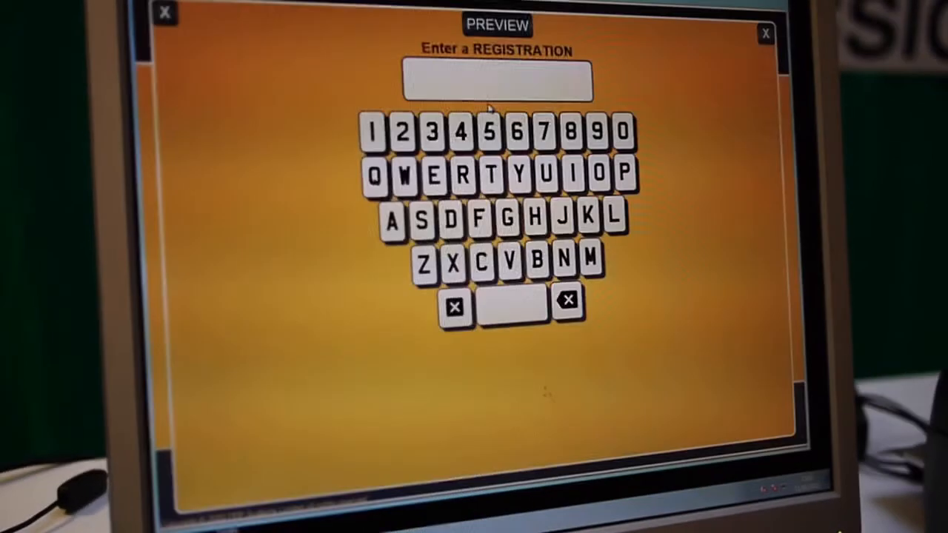
click(481, 215)
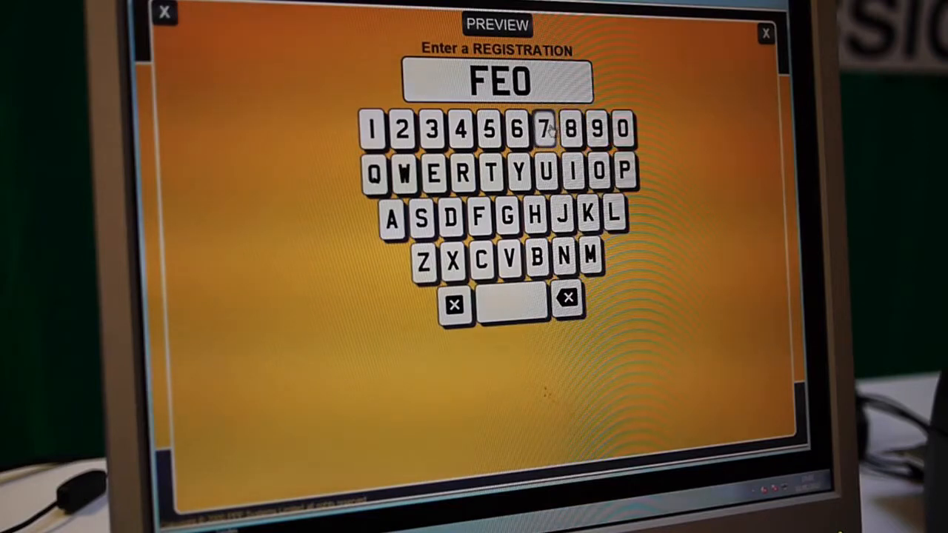
click(547, 128)
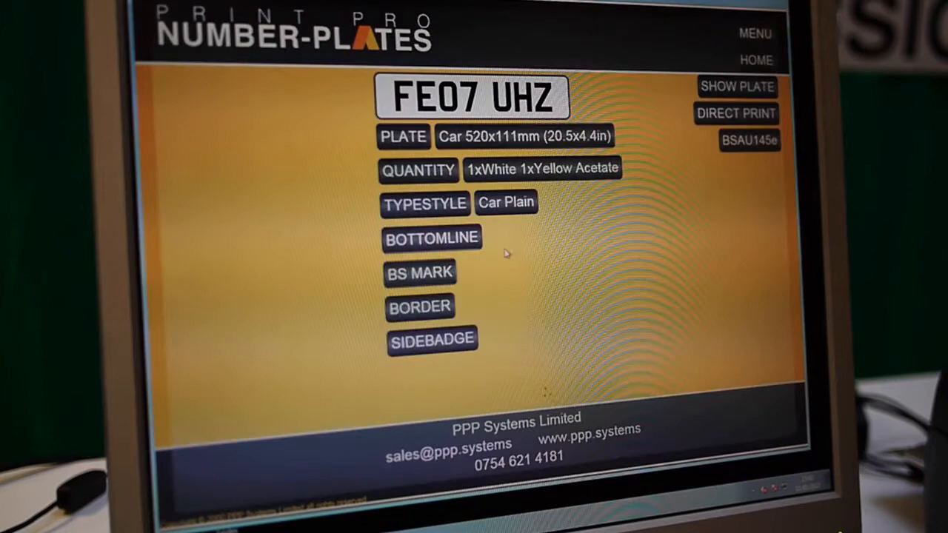
Add the bottom line text BOTTOMLINE and the BS mark PPPBSAU145e to the plate
click(433, 237)
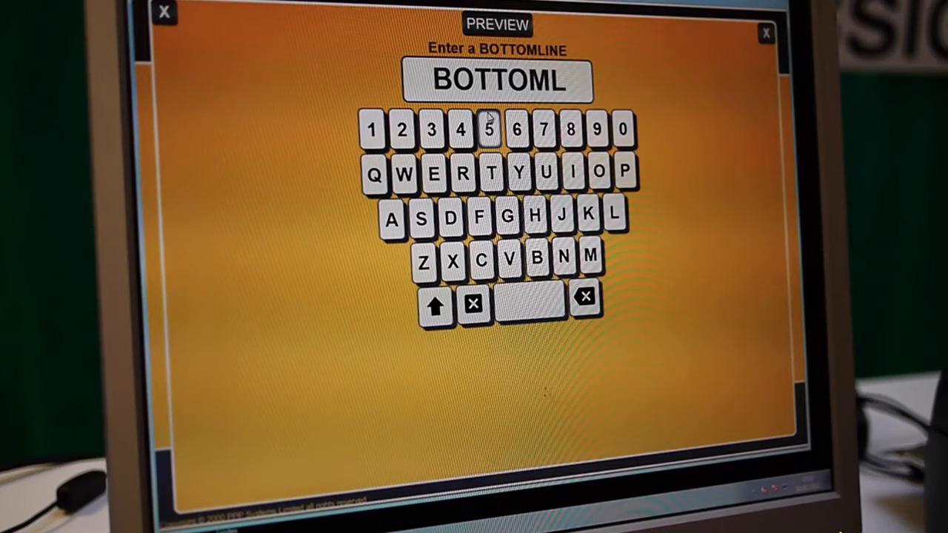
click(598, 171)
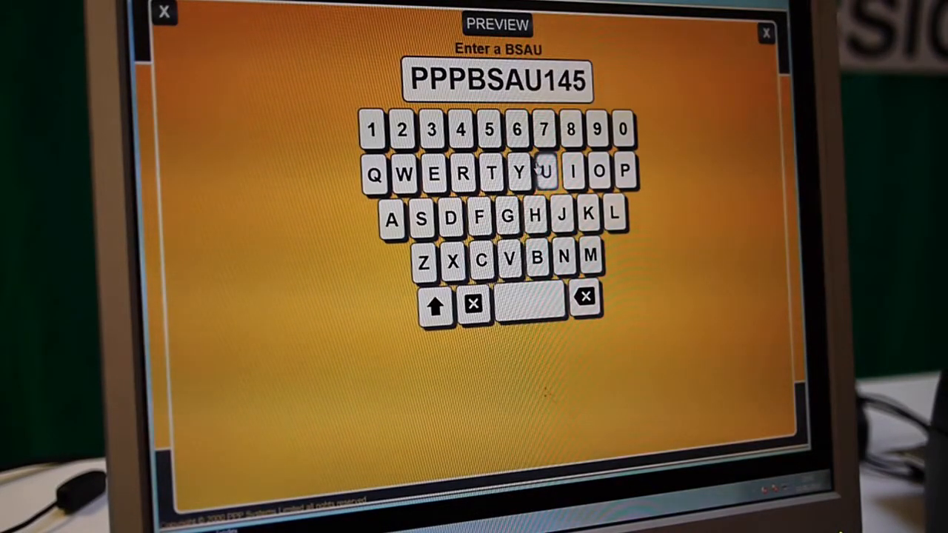
click(432, 172)
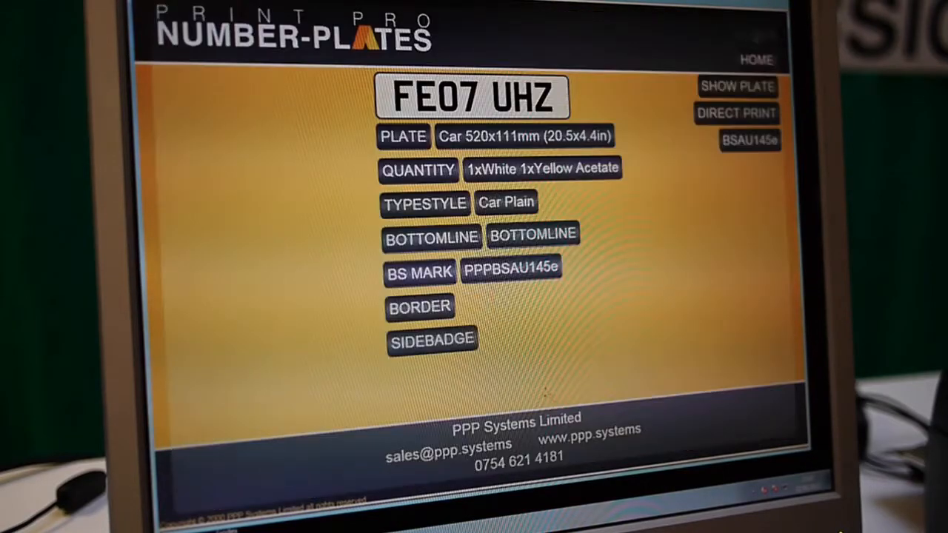
Show the finished FE07 UHZ plate preview and download it as a PDF
click(419, 306)
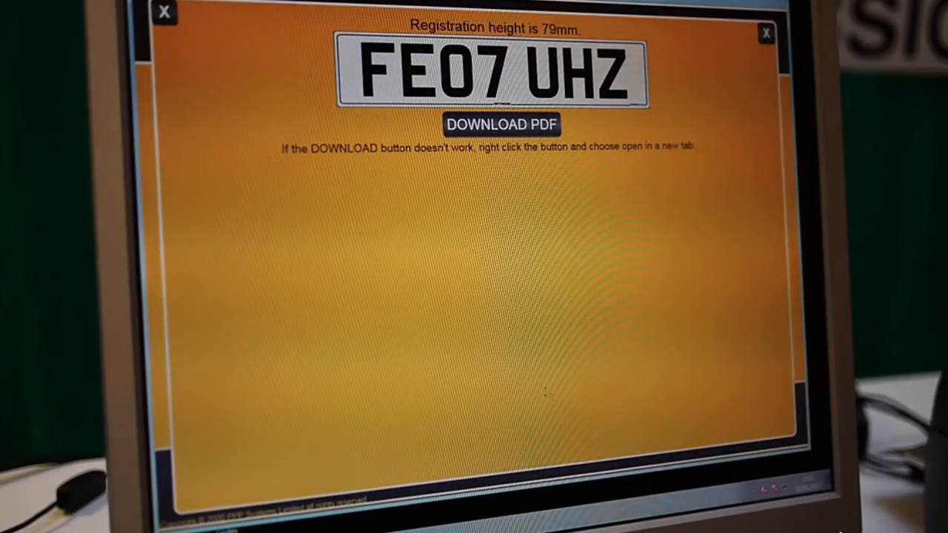
click(164, 12)
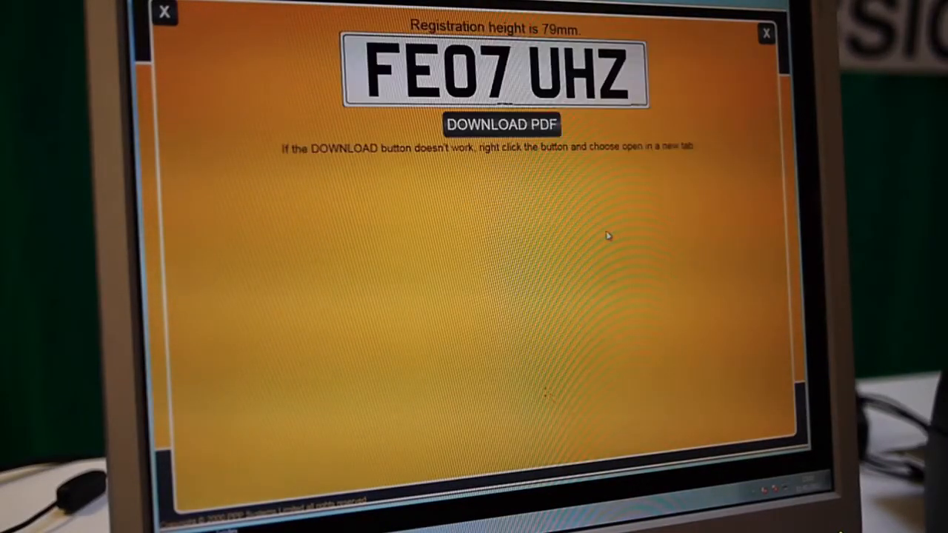
click(502, 125)
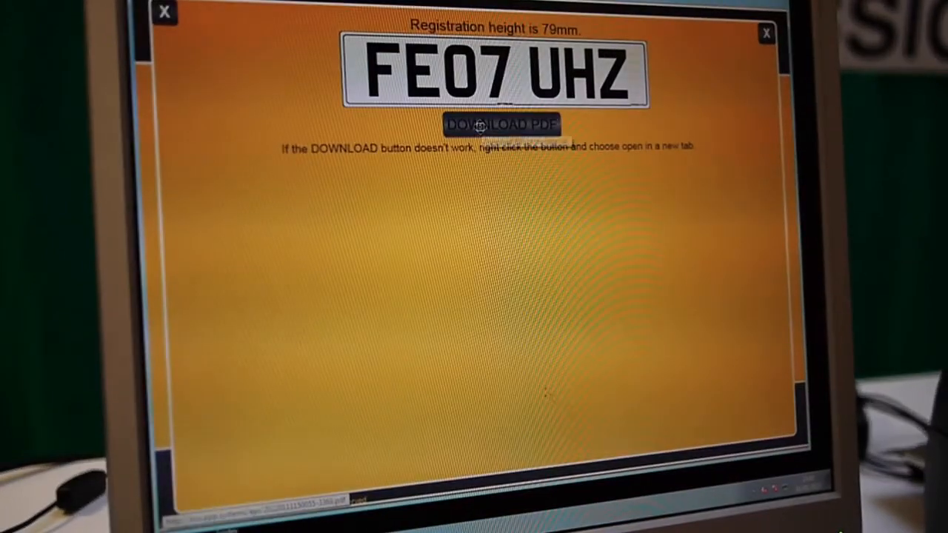
mouse_move(501, 124)
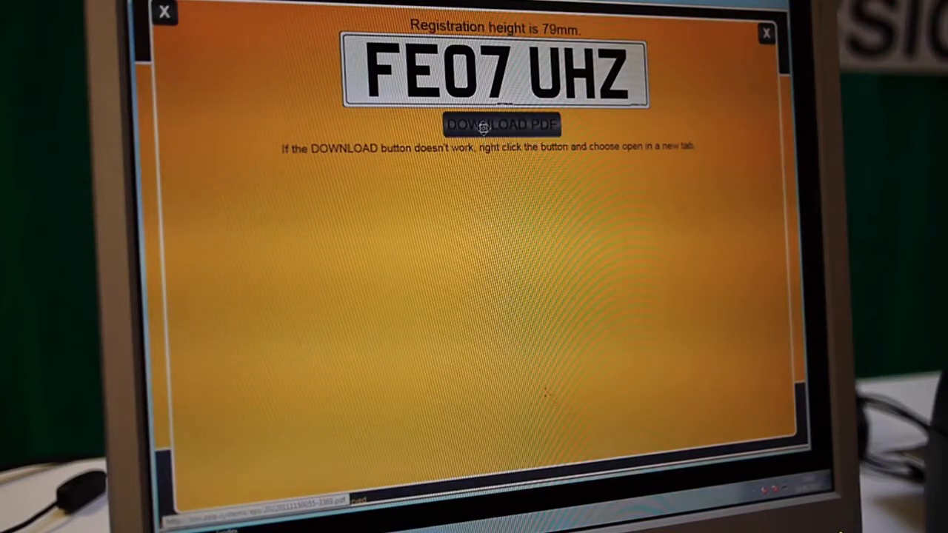
Open the downloaded FE07 UHZ PDF in Acrobat Reader and bring up the Print dialog
right_click(502, 125)
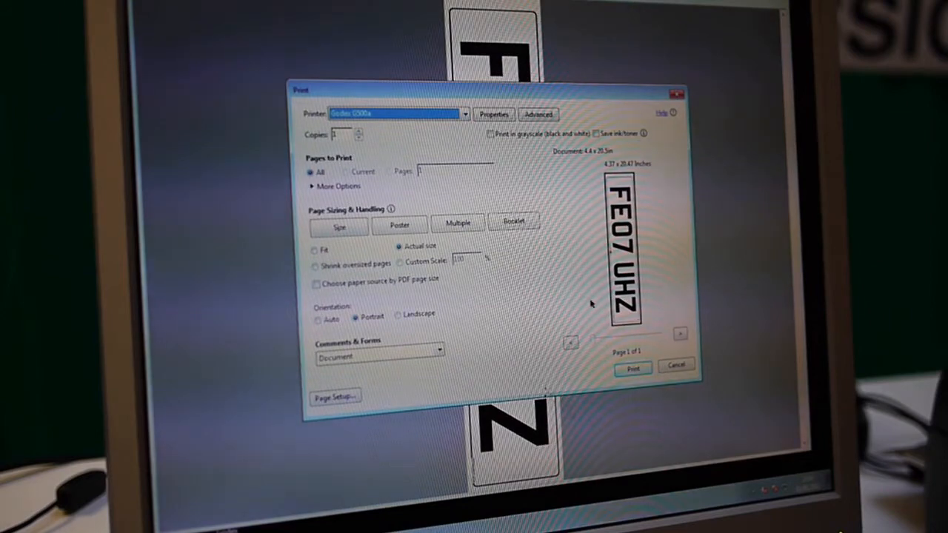
mouse_move(557, 295)
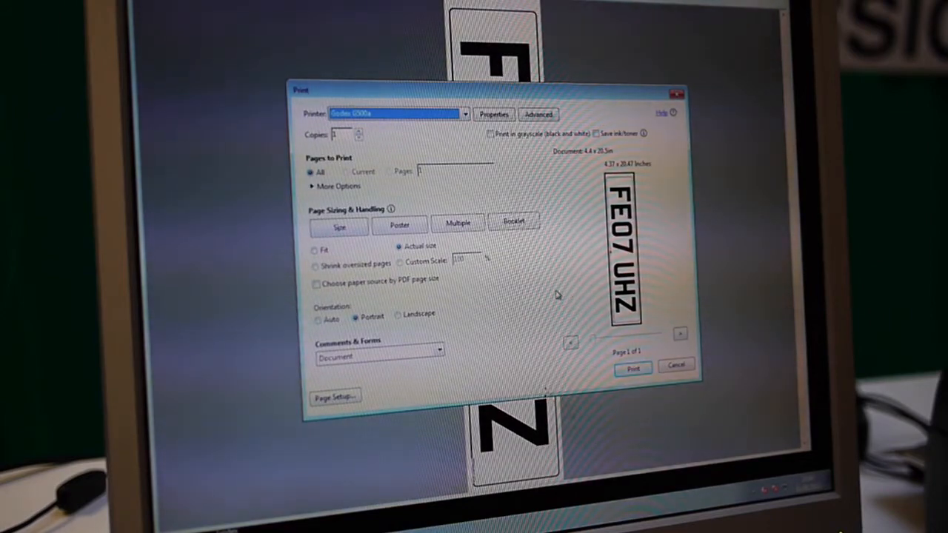